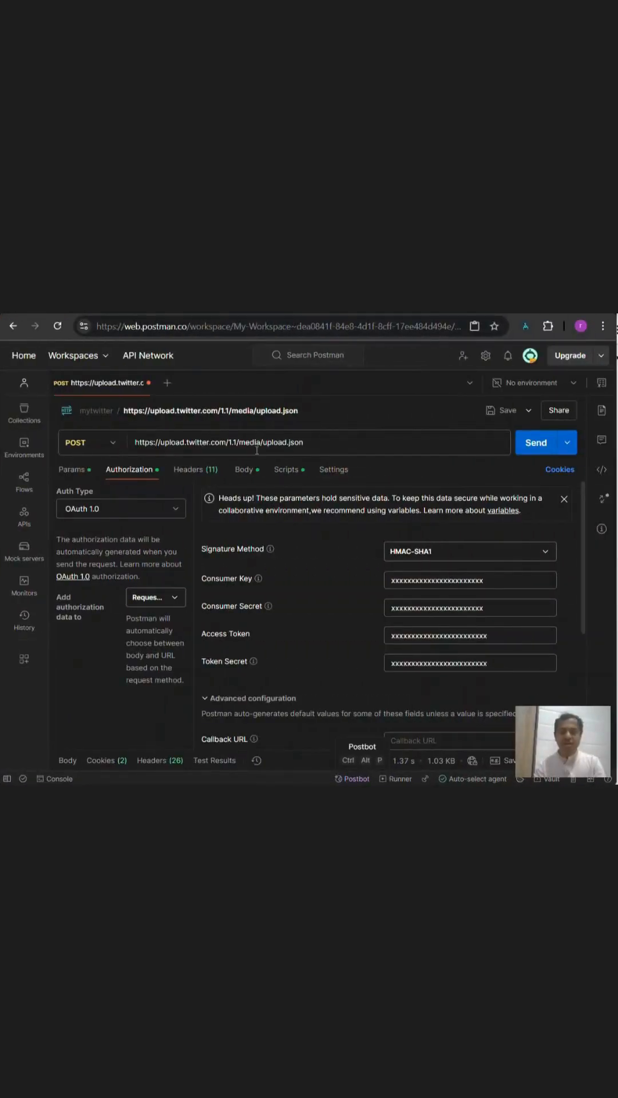
- Verify the logo.png form-data body in Postman, then send 'Contact Aikiaa to automate your business' via the workflow chat
{"action": "left_click", "coordinate": [245, 469]}
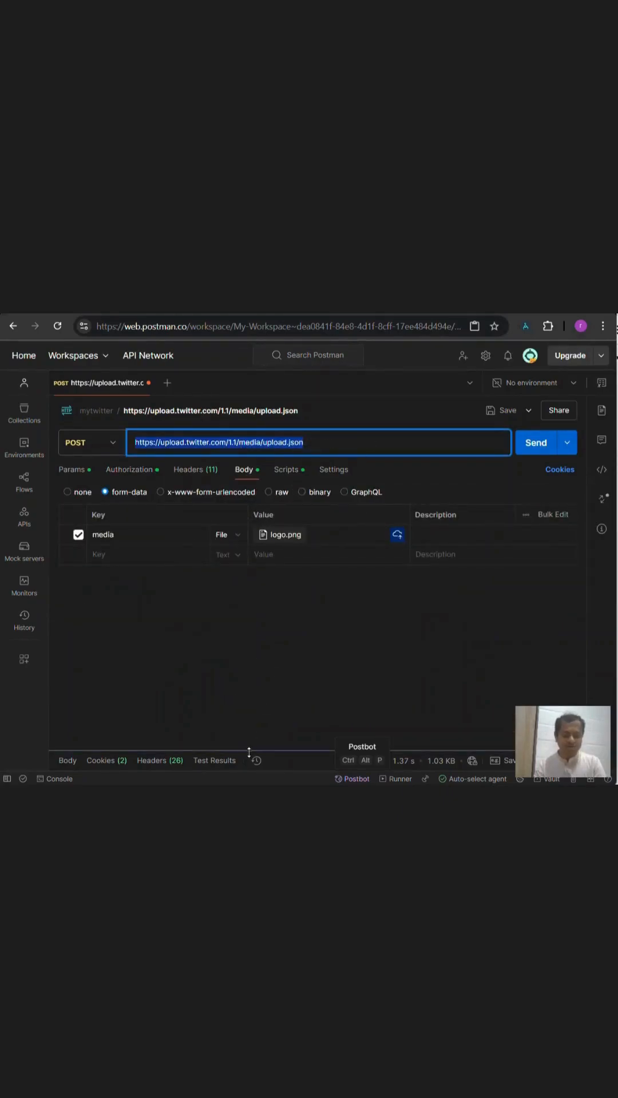
{"action": "left_click", "coordinate": [535, 441]}
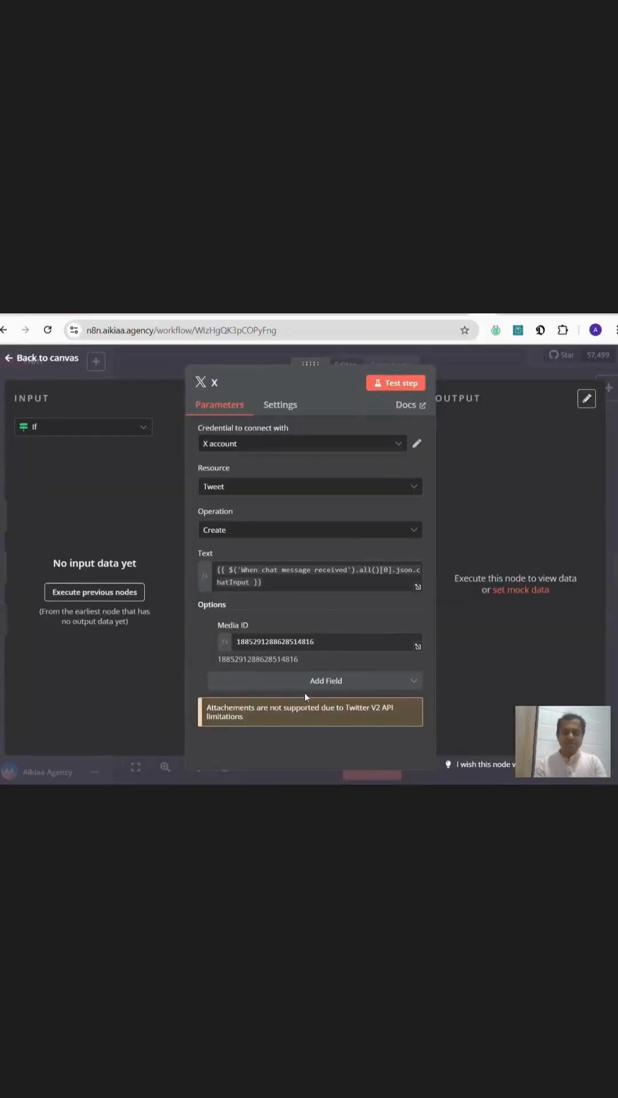
{"action": "left_click", "coordinate": [41, 357]}
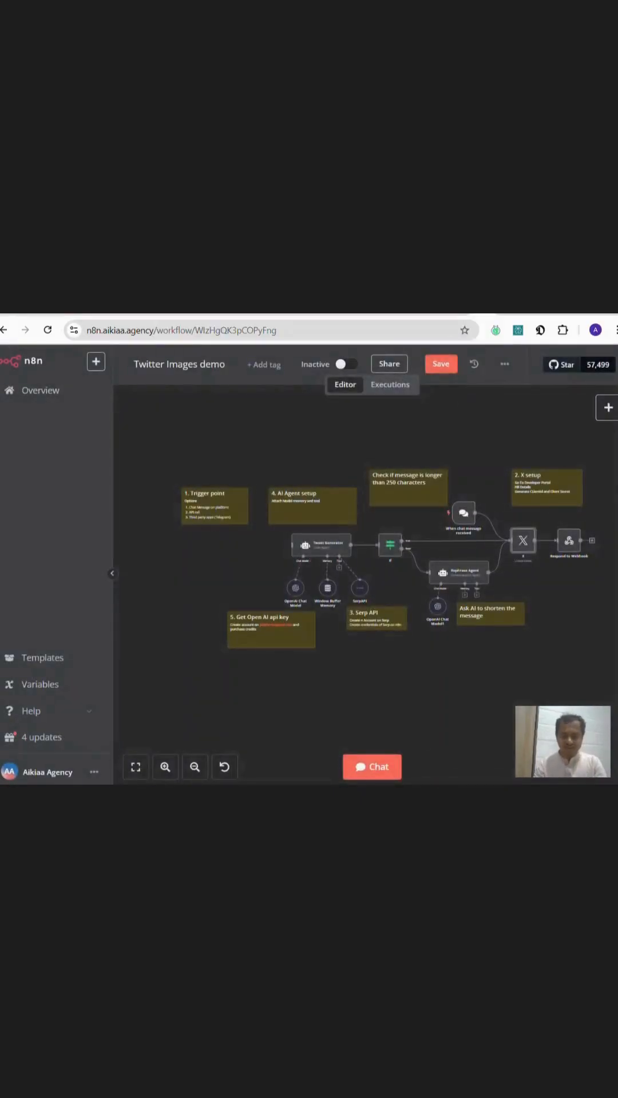
{"action": "left_click", "coordinate": [372, 767]}
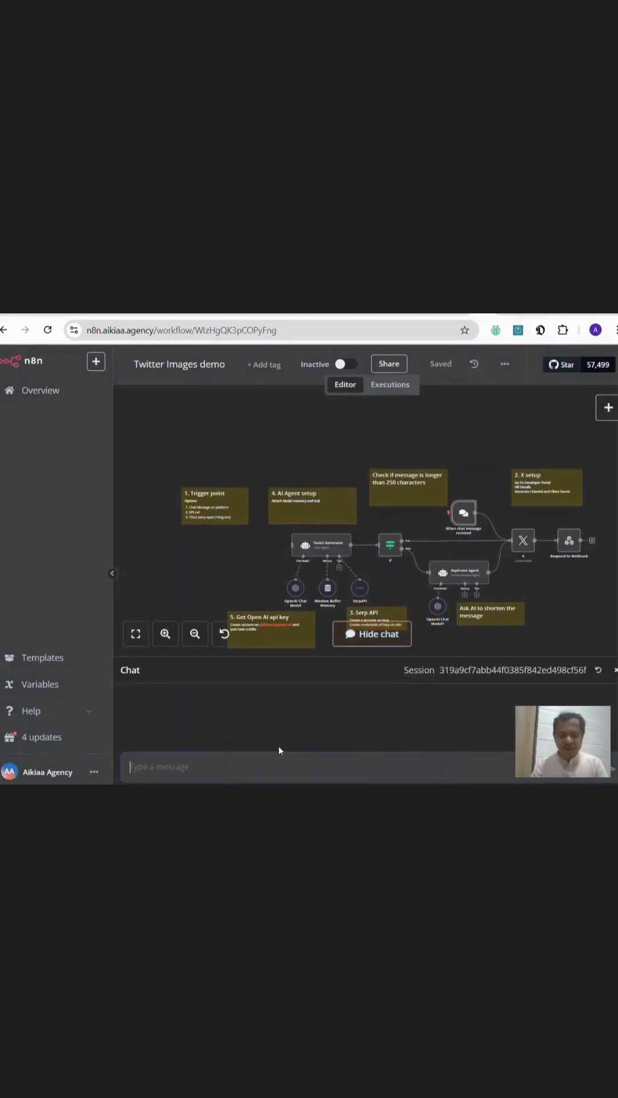
{"action": "type", "text": "Contact Aikiaa to automate your business"}
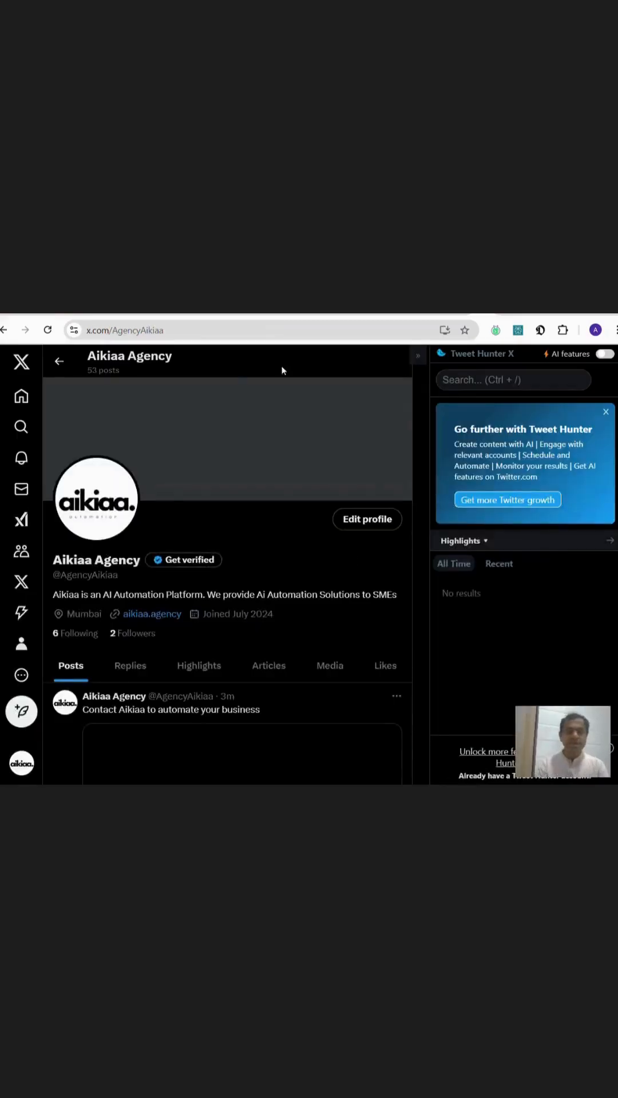
- Connect the Twitter OAuth1 credential by authorizing AikiaaAgency on X, ending in a 401 failure
{"action": "scroll", "scroll_direction": "down", "scroll_amount": 3}
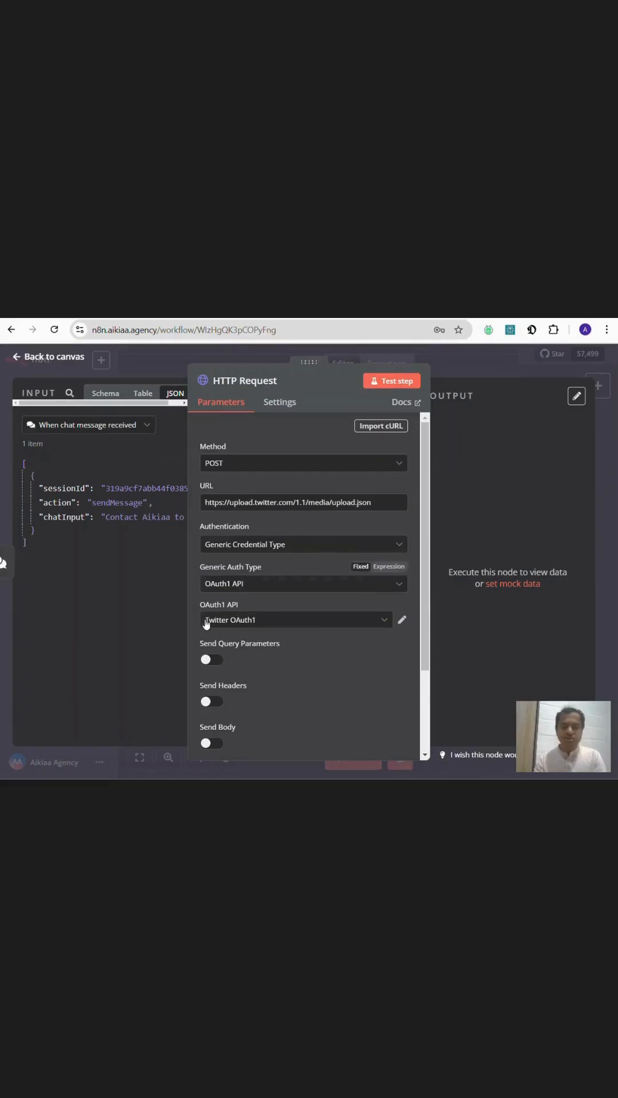
{"action": "left_click", "coordinate": [401, 619]}
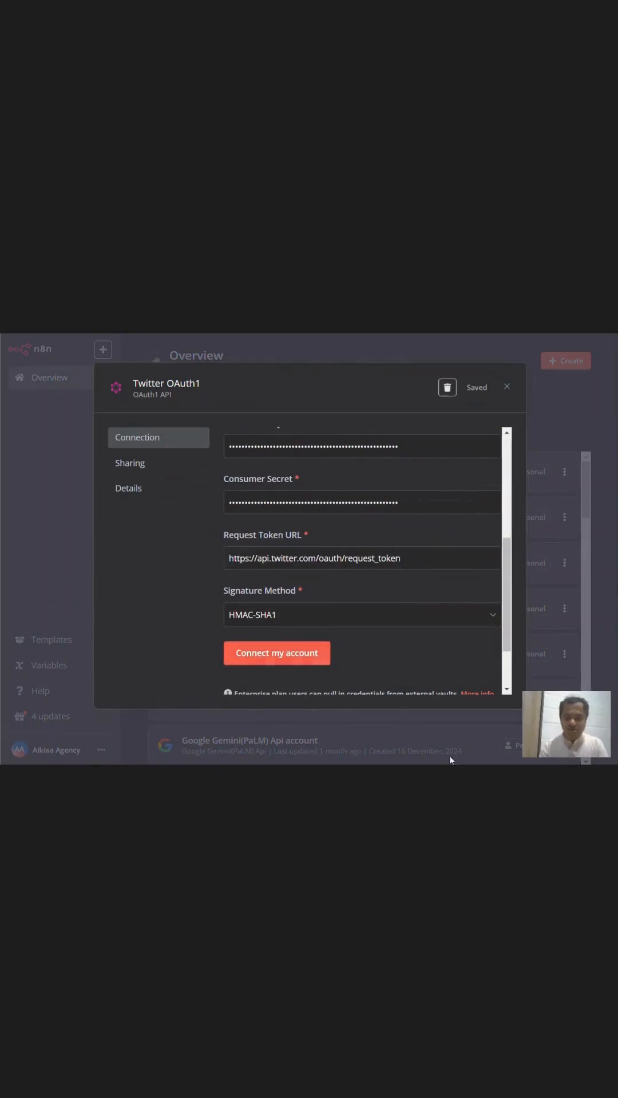
{"action": "left_click", "coordinate": [276, 653]}
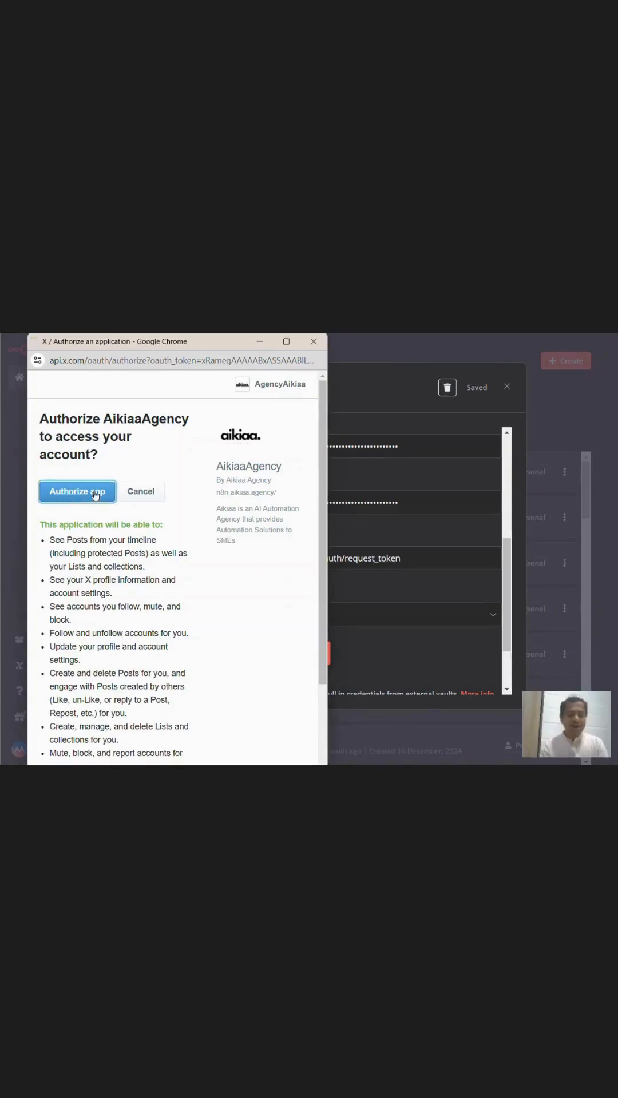
{"action": "left_click", "coordinate": [76, 490]}
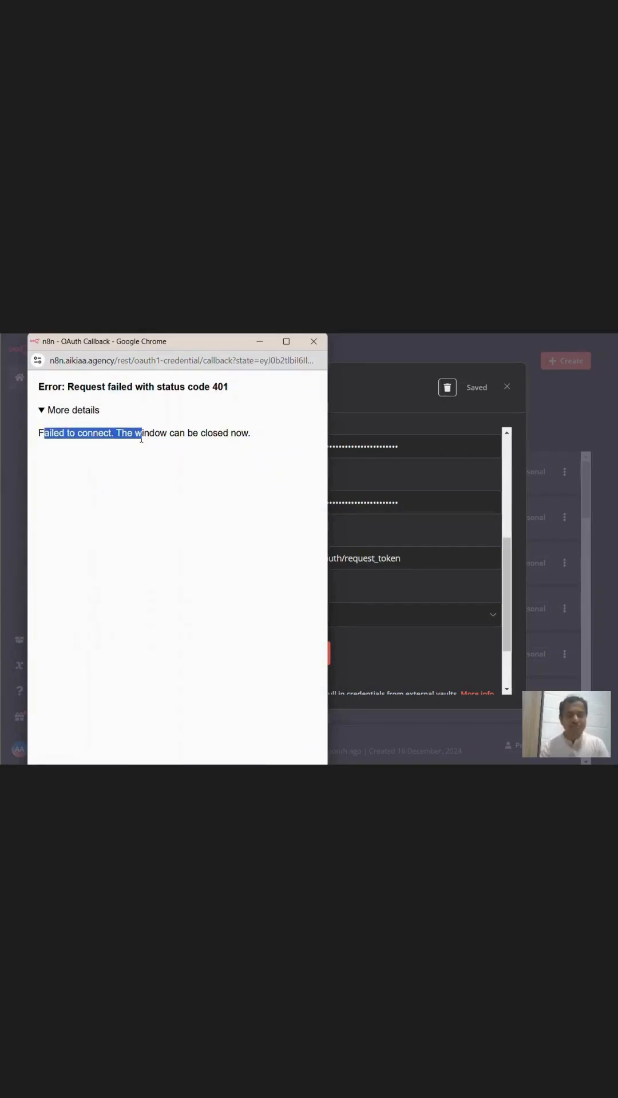
{"action": "left_click", "coordinate": [314, 341]}
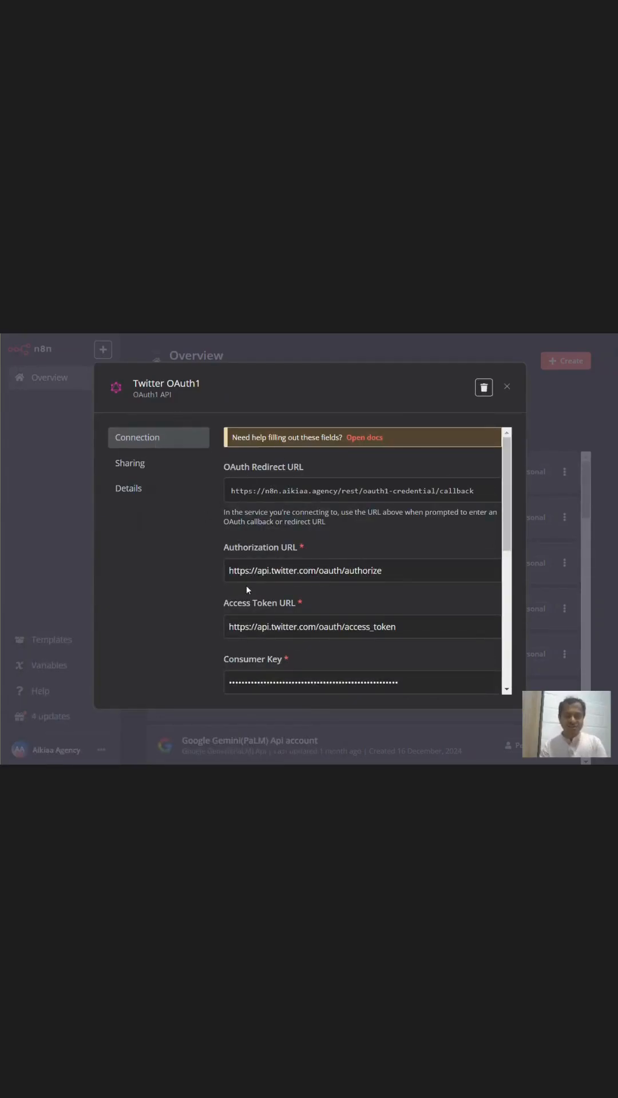
{"action": "scroll", "scroll_direction": "down", "scroll_amount": 3}
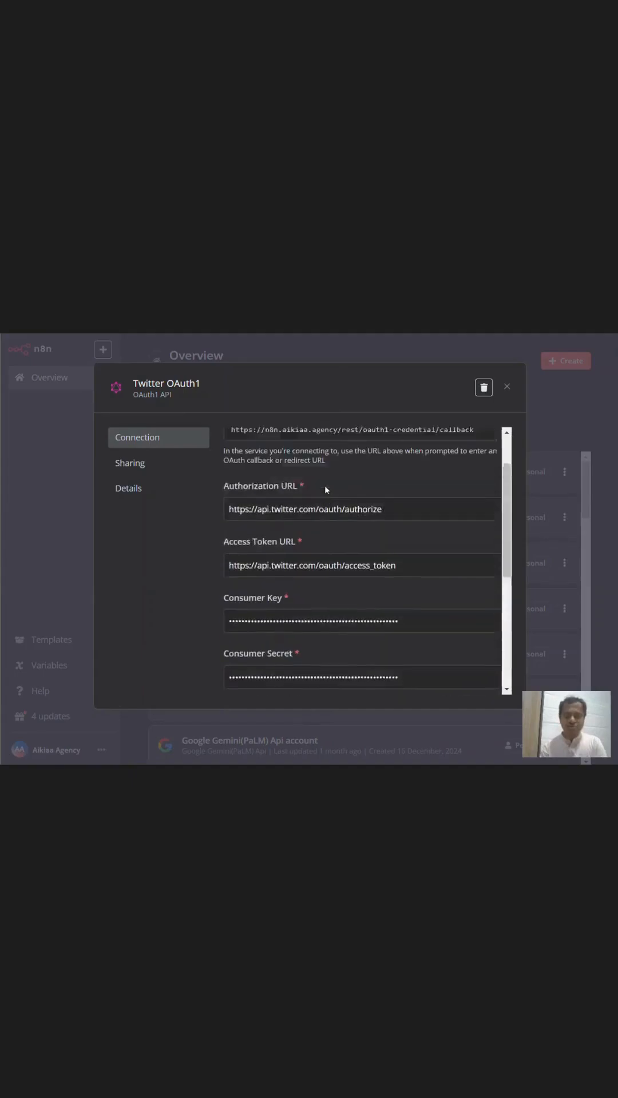
{"action": "scroll", "scroll_direction": "up", "scroll_amount": 3}
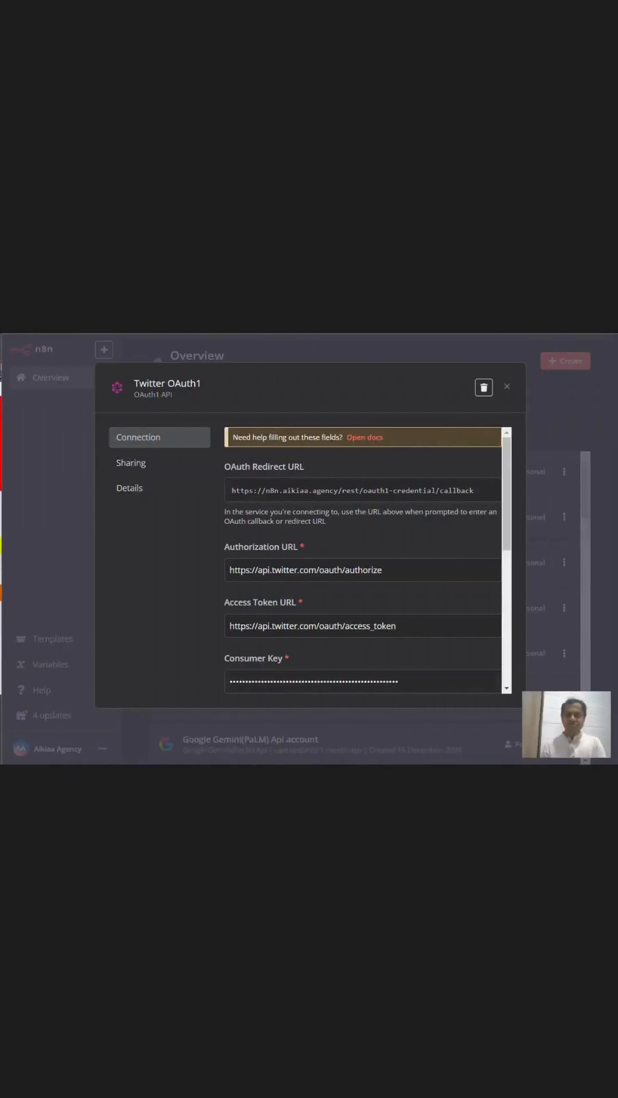